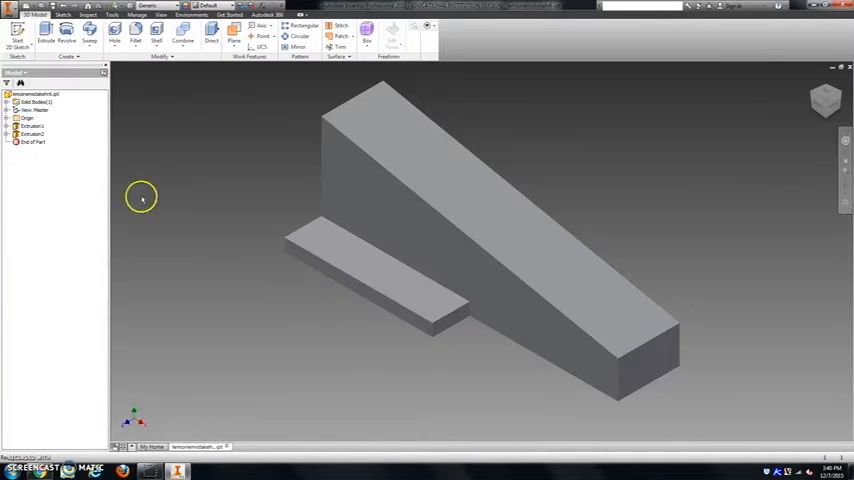
# - Reopen the slab extrusion in Edit Feature and apply the revised settings
pyautogui.click(33, 134)
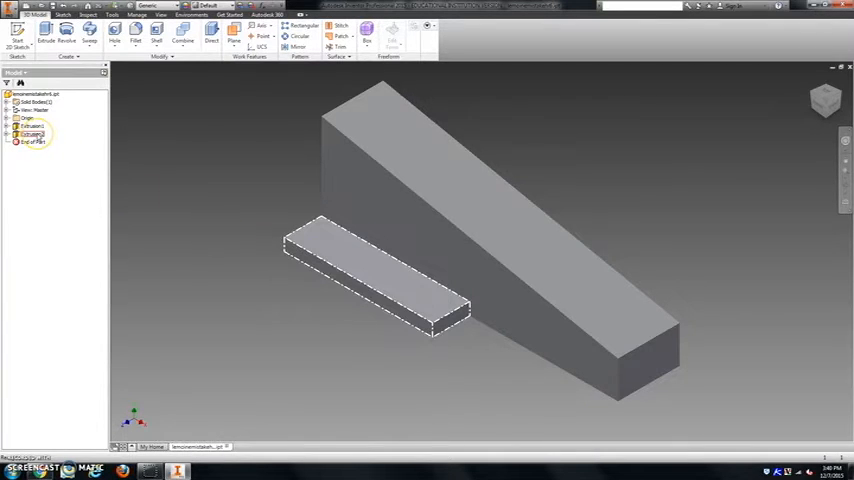
pyautogui.rightClick(32, 134)
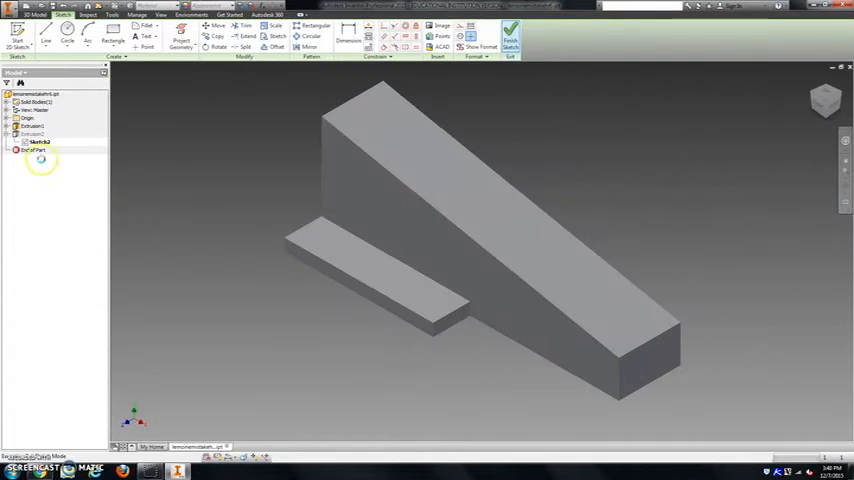
pyautogui.rightClick(38, 143)
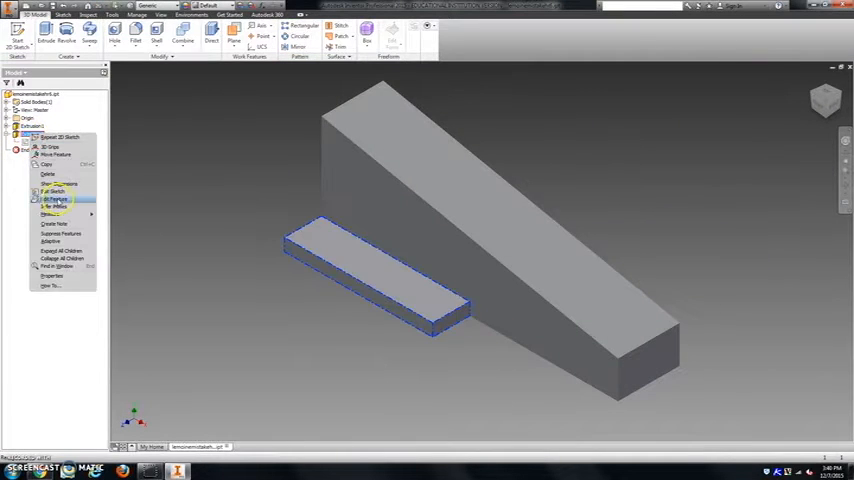
pyautogui.click(55, 199)
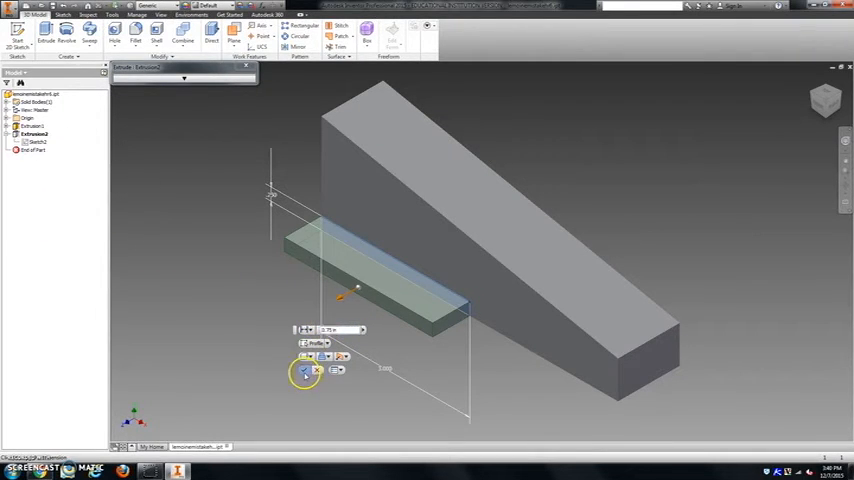
pyautogui.click(303, 372)
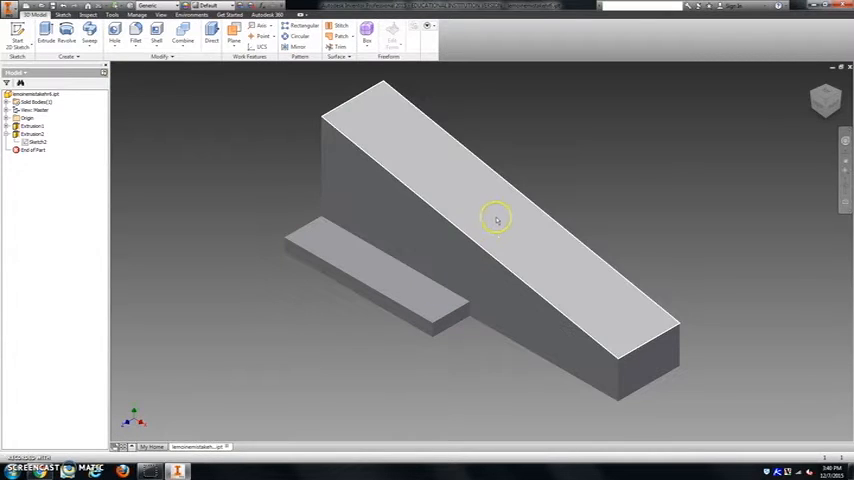
pyautogui.moveTo(528, 203)
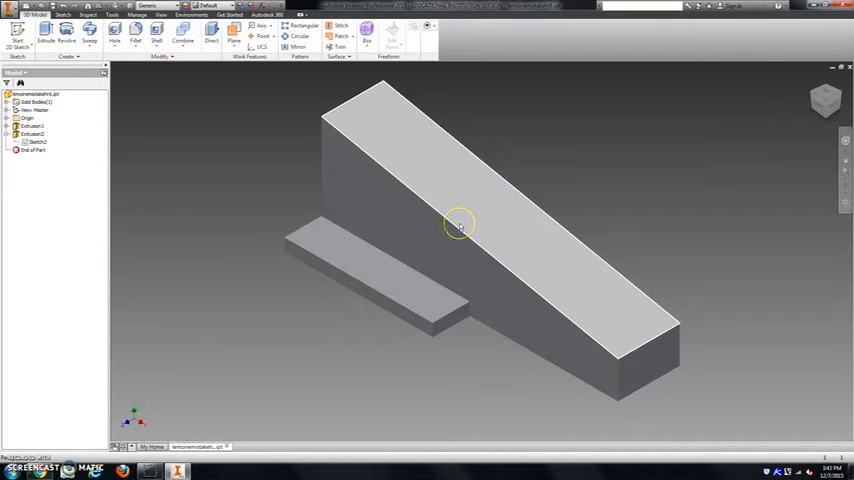
pyautogui.moveTo(492, 184)
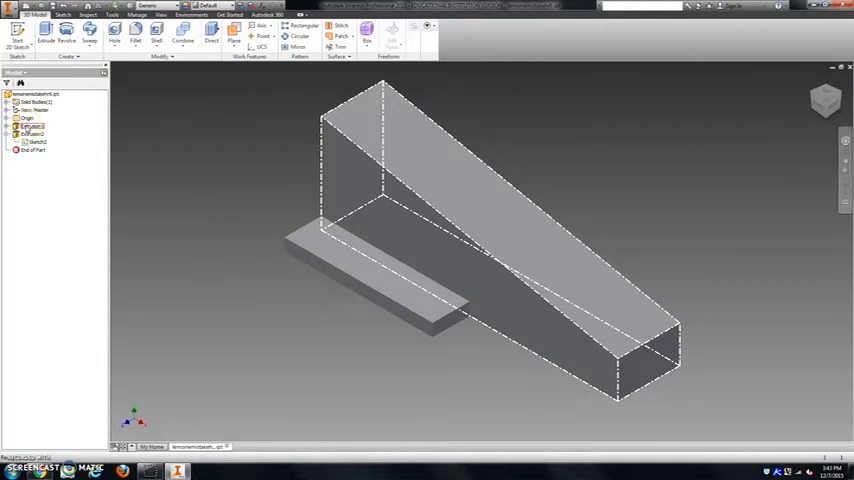
# - Reopen the wedge extrusion (Extrusion1) in Edit Feature and apply its revised settings
pyautogui.rightClick(32, 127)
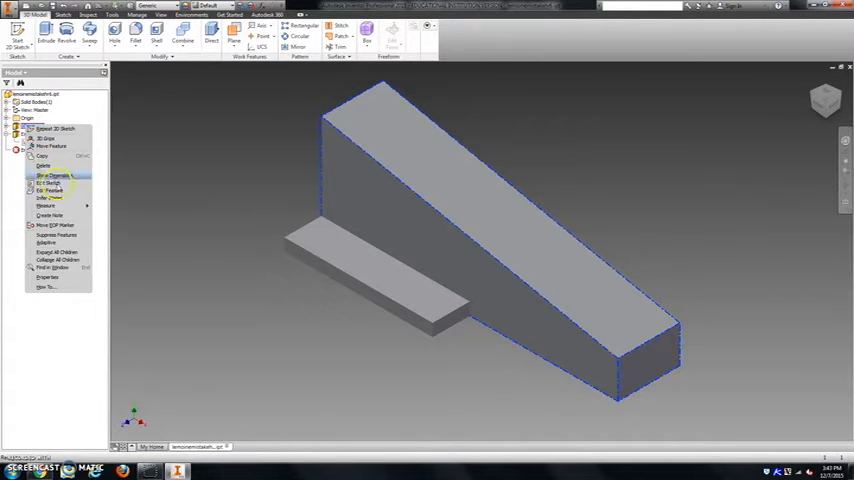
pyautogui.click(44, 191)
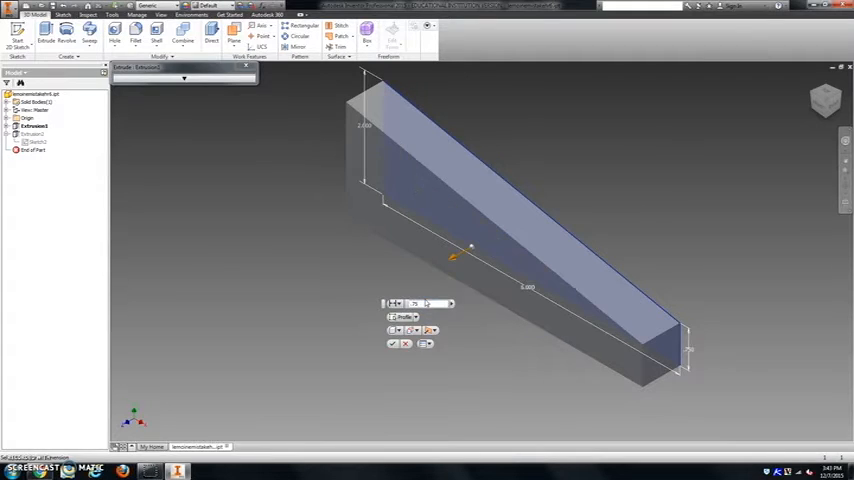
pyautogui.click(392, 343)
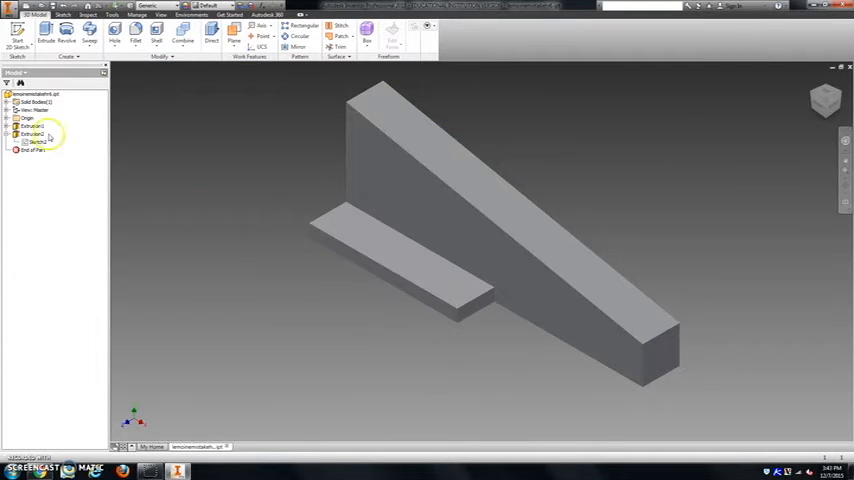
# - Set Extrusion1's Feature Appearance to purple in its Properties
pyautogui.rightClick(30, 134)
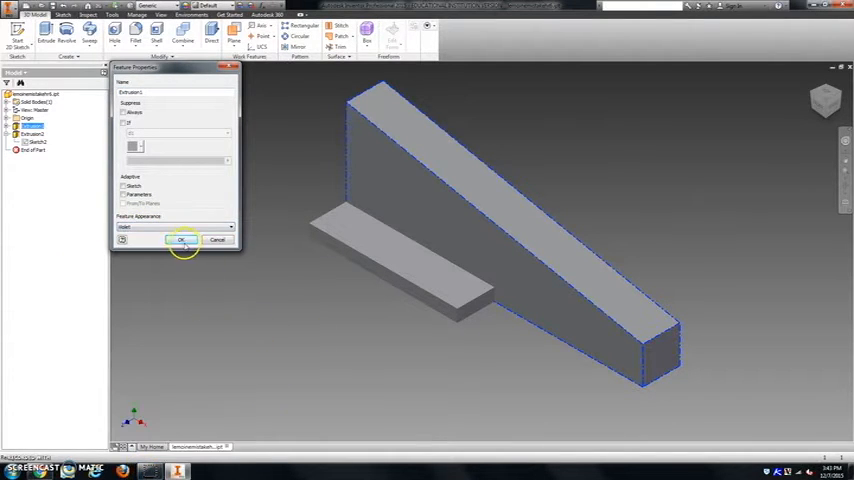
pyautogui.click(181, 240)
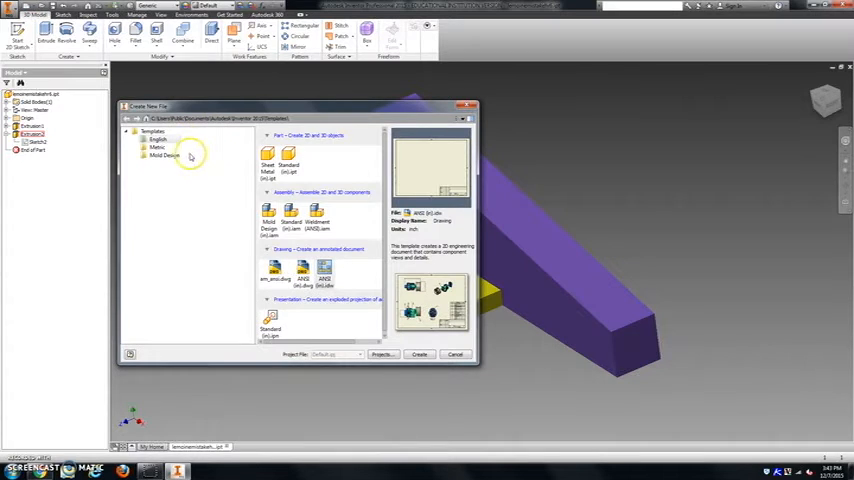
# - Create a new part from the Standard (in).ipt template
pyautogui.click(158, 139)
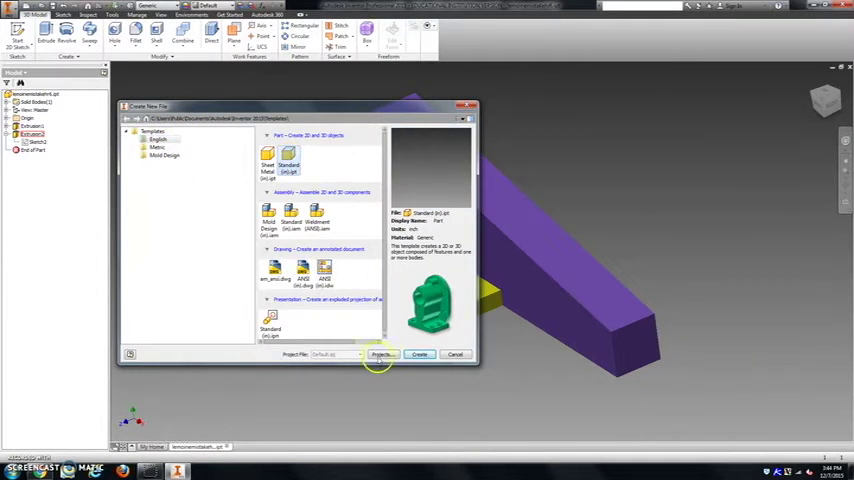
pyautogui.click(419, 354)
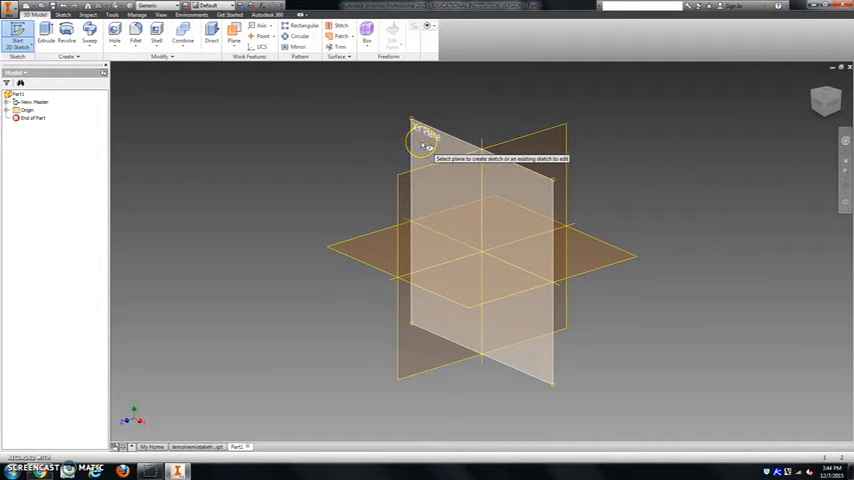
# - Sketch a rectangle on the front plane and dimension its left side and bottom edge
pyautogui.click(425, 145)
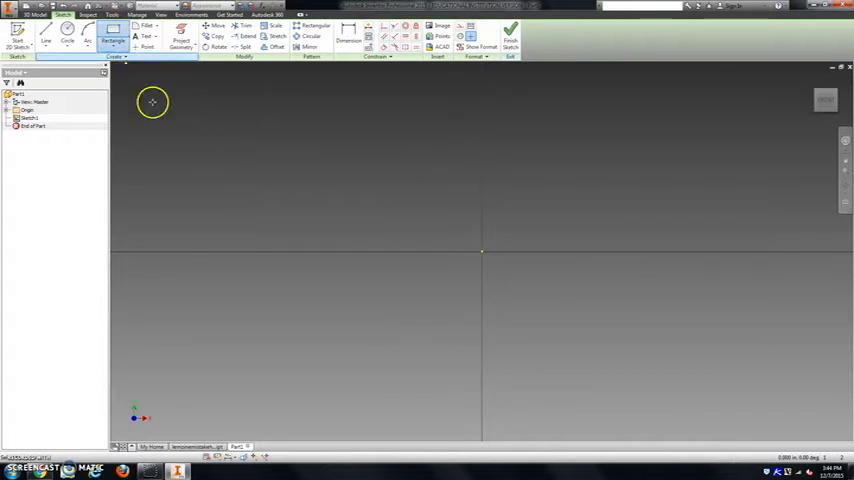
pyautogui.moveTo(435, 145); pyautogui.dragTo(582, 378)
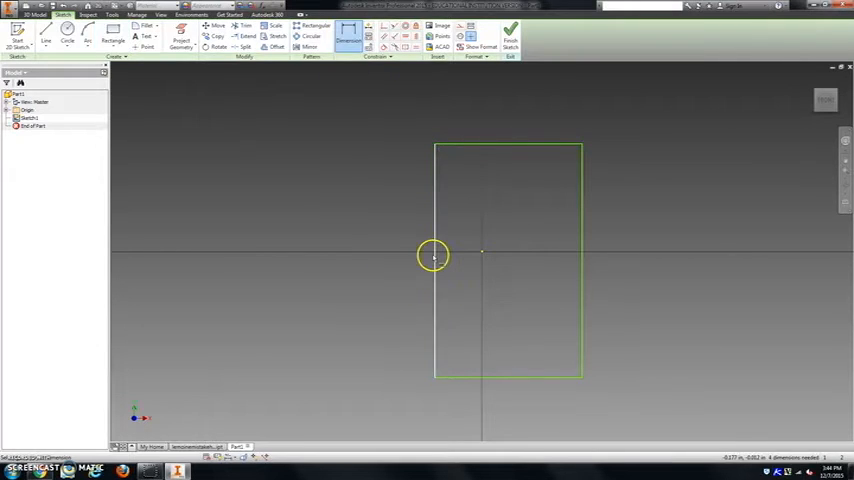
pyautogui.click(433, 255)
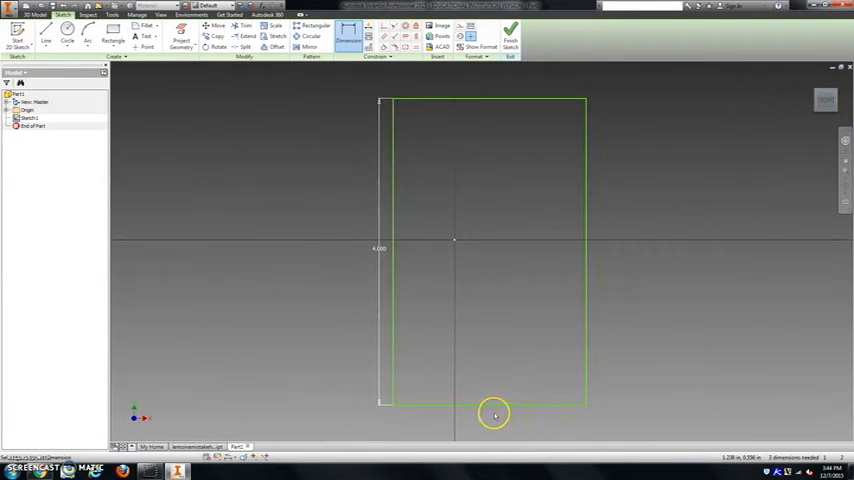
pyautogui.click(493, 413)
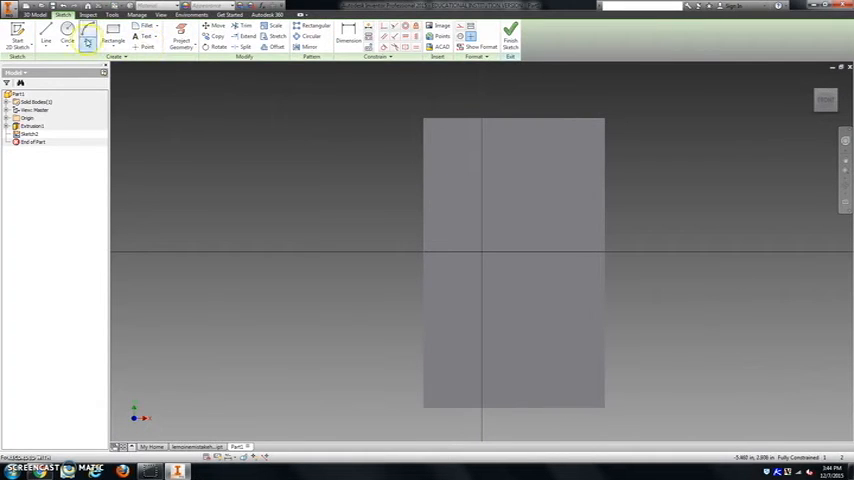
# - Draw the eye circles and dimension the left eye to 1.500 diameter
pyautogui.click(69, 37)
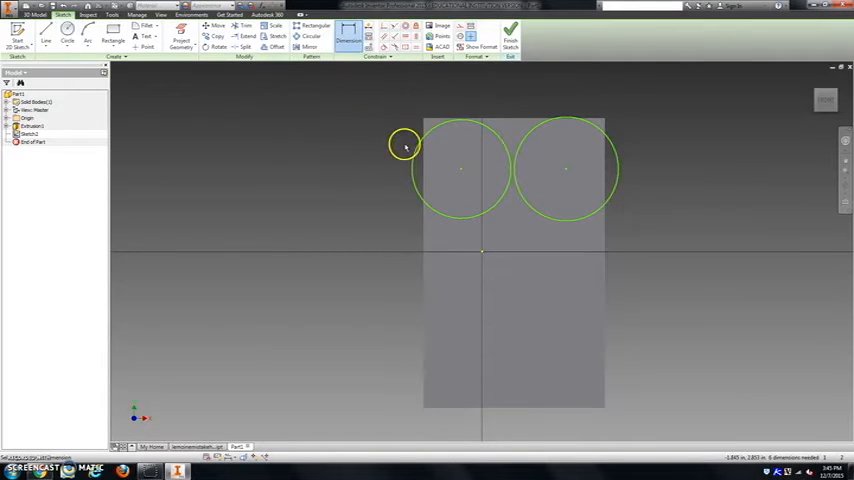
pyautogui.click(402, 147)
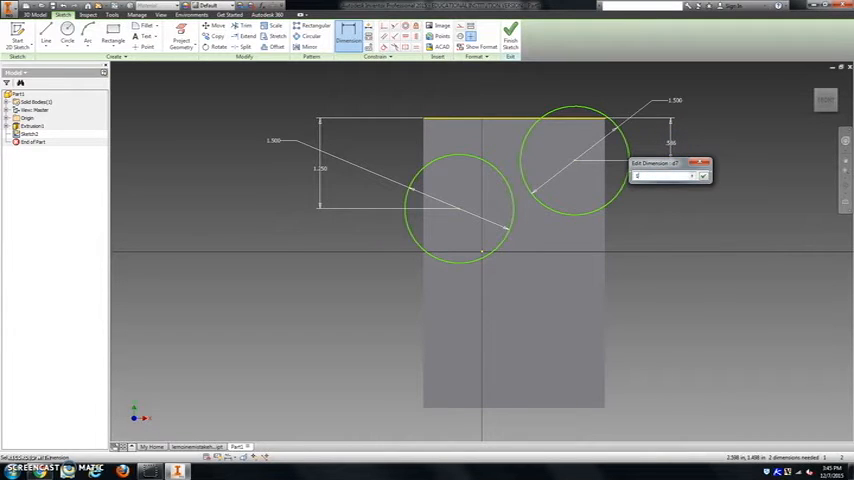
# - Extrude both eye circle profiles 1.25 outward from the front face
pyautogui.write('1.25')
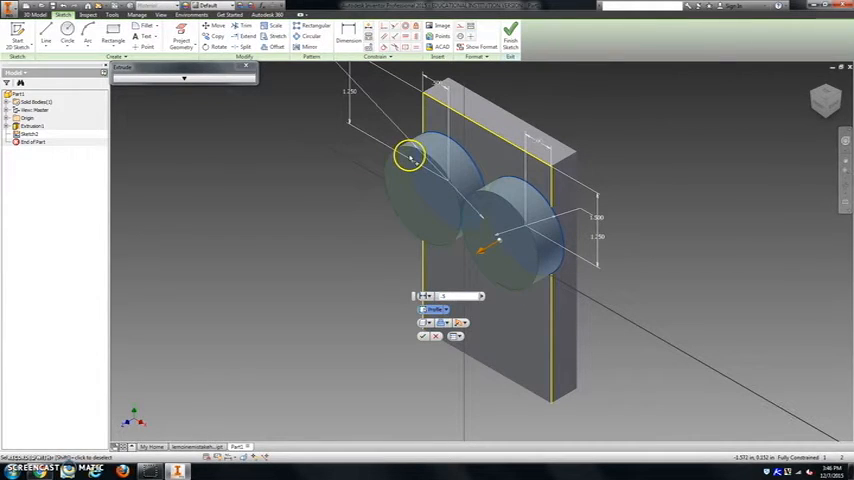
pyautogui.moveTo(270, 186)
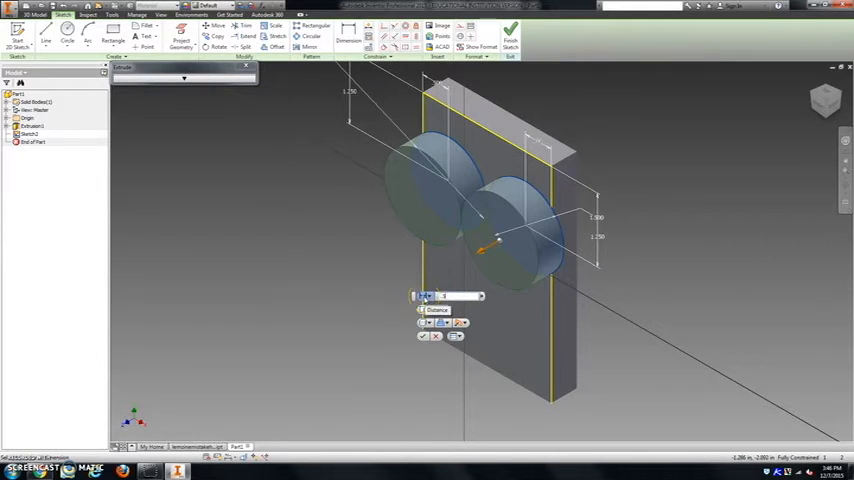
pyautogui.click(421, 336)
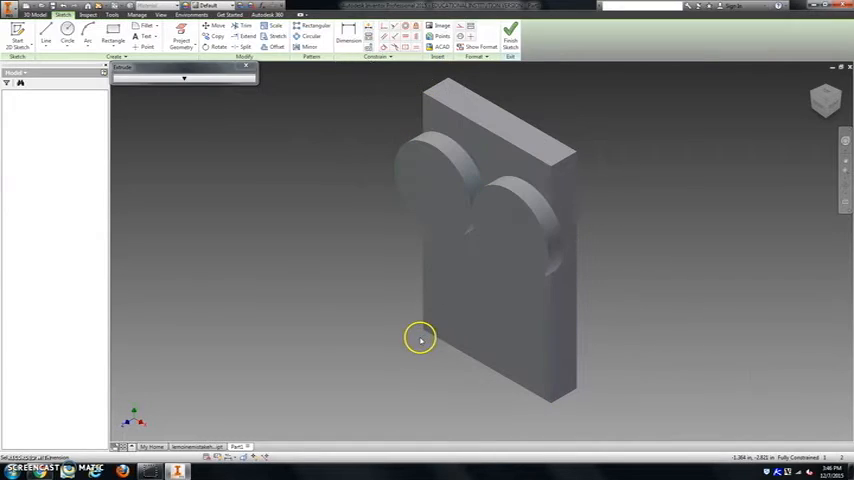
# - Sketch 0.5-inch pupil circles centred on the left and right eyes
pyautogui.click(506, 27)
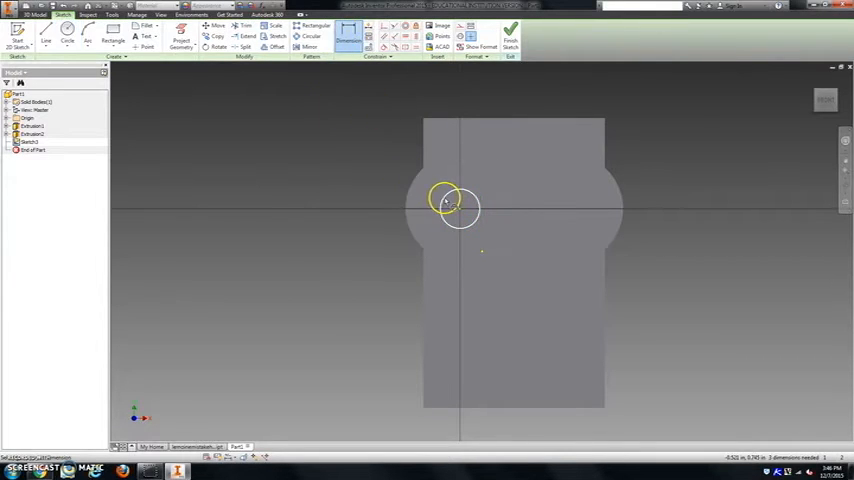
pyautogui.click(443, 198)
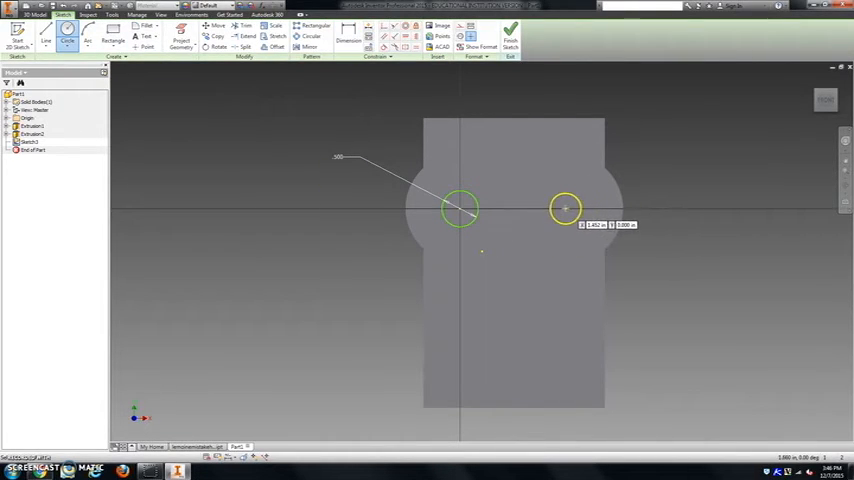
pyautogui.moveTo(565, 208); pyautogui.dragTo(595, 208)
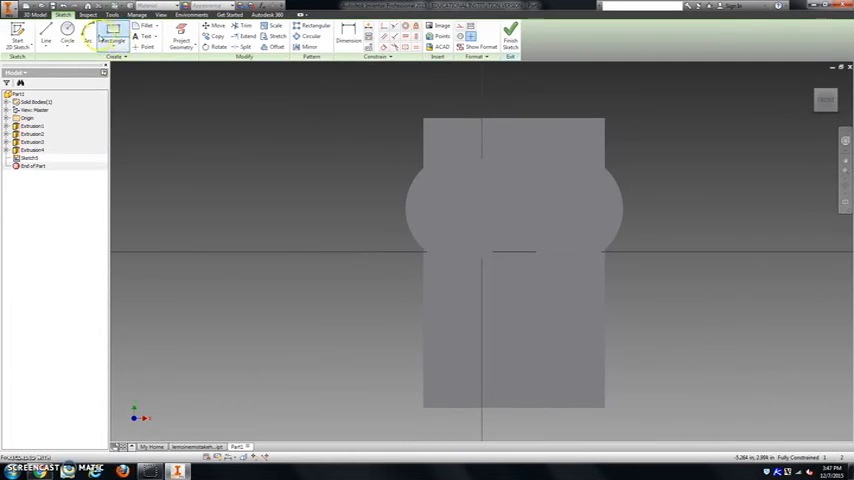
# - Draw the mouth circle below centre with a 0.500 diameter
pyautogui.click(68, 36)
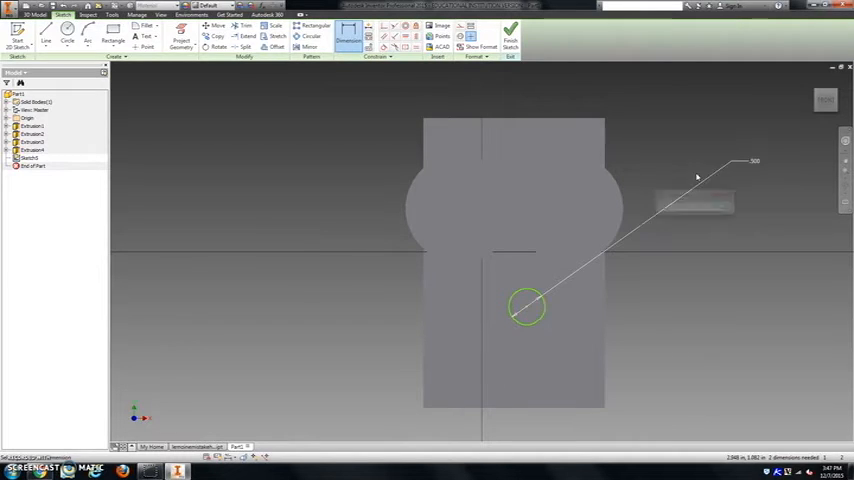
pyautogui.moveTo(701, 213)
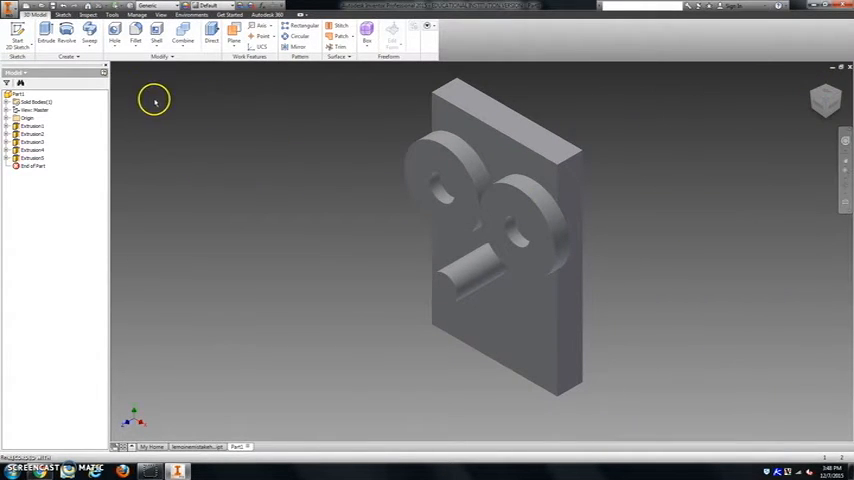
# - Fillet the end edge of the nose cylinder
pyautogui.click(145, 35)
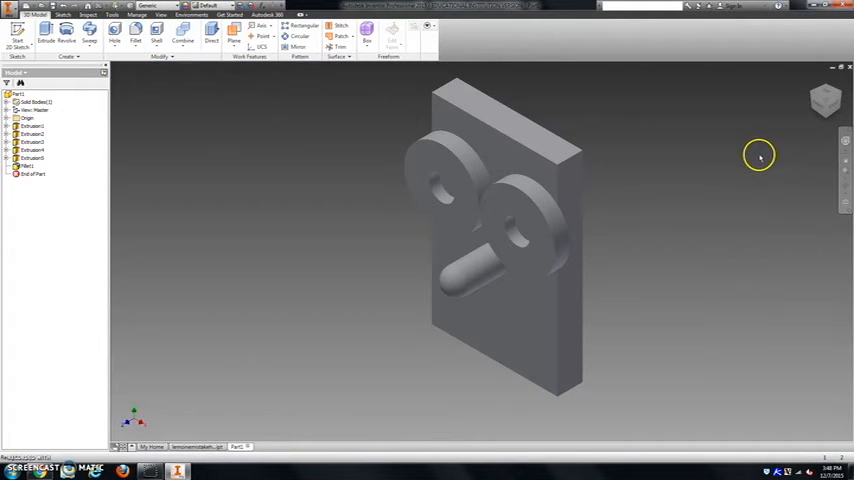
pyautogui.moveTo(210, 122)
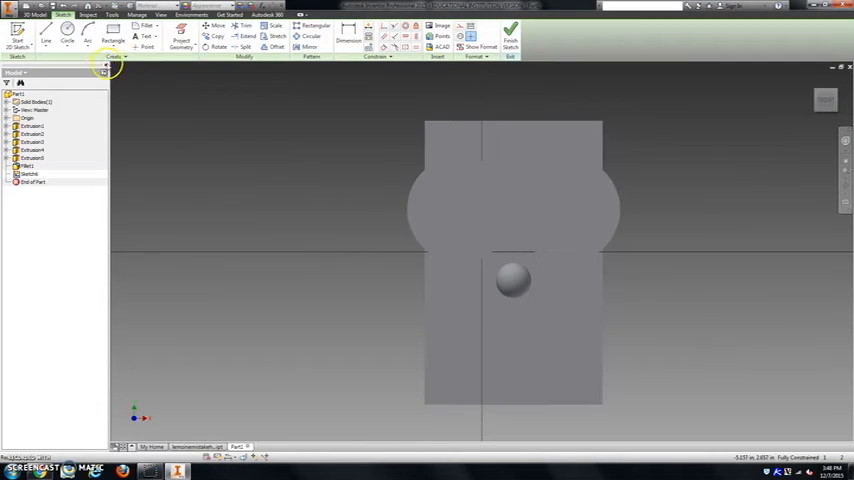
# - Draw a circle below the nose, dimension it 2.75, and cut the smile
pyautogui.click(68, 34)
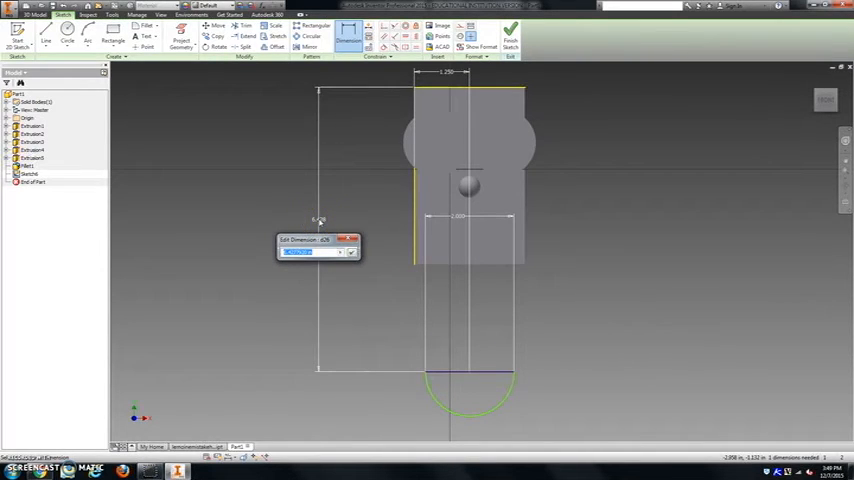
pyautogui.write('2.75')
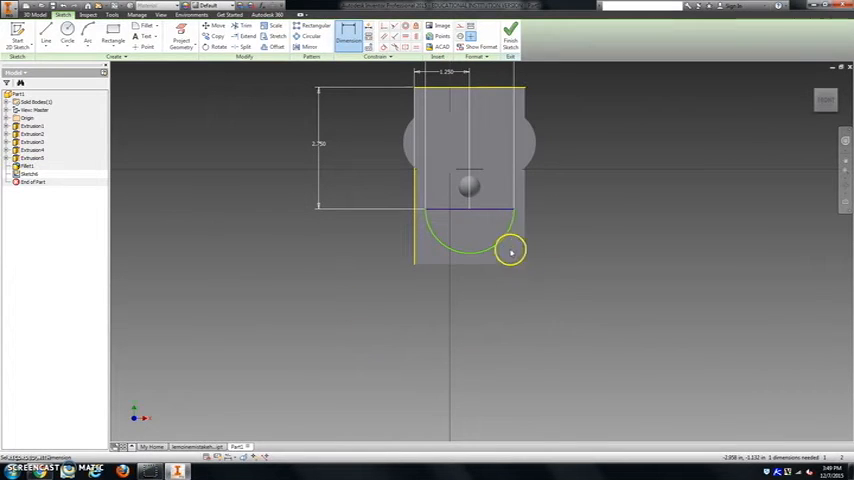
pyautogui.click(510, 250)
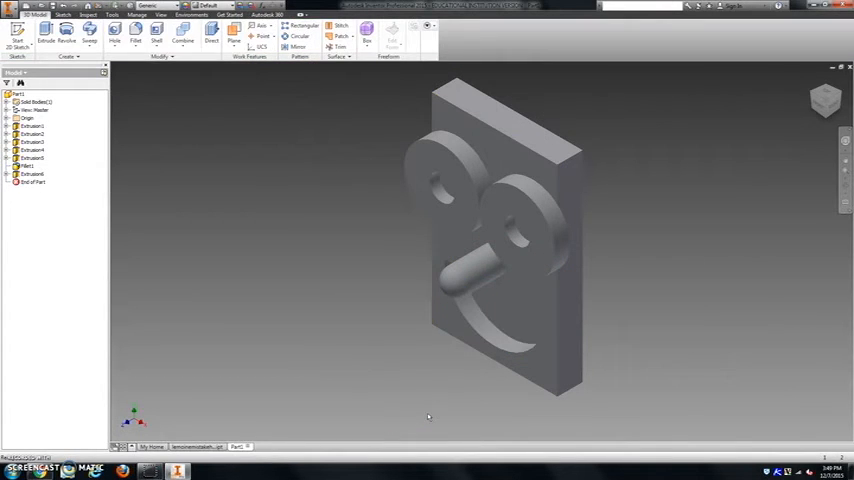
# - Start a new sketch on the mouth face for the teeth
pyautogui.click(824, 99)
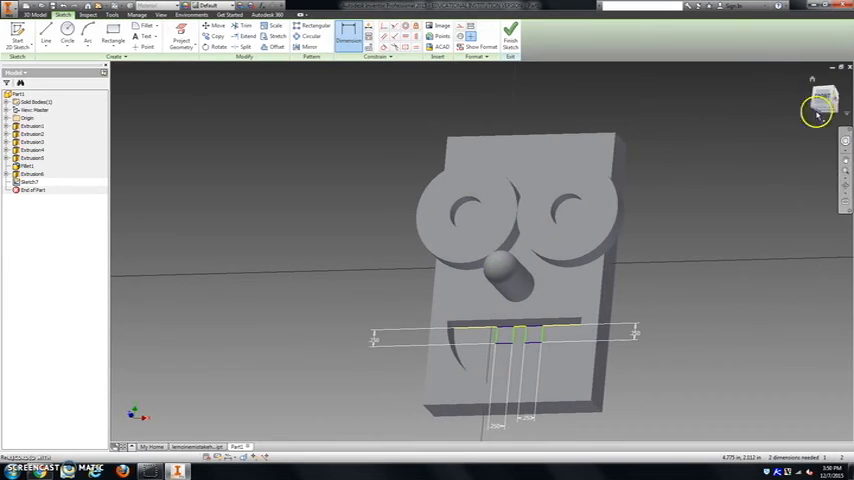
pyautogui.moveTo(448, 325)
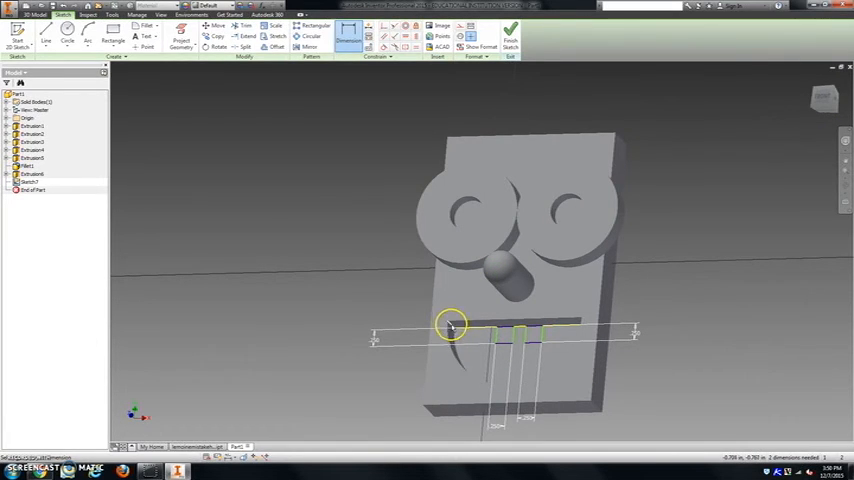
pyautogui.moveTo(473, 332)
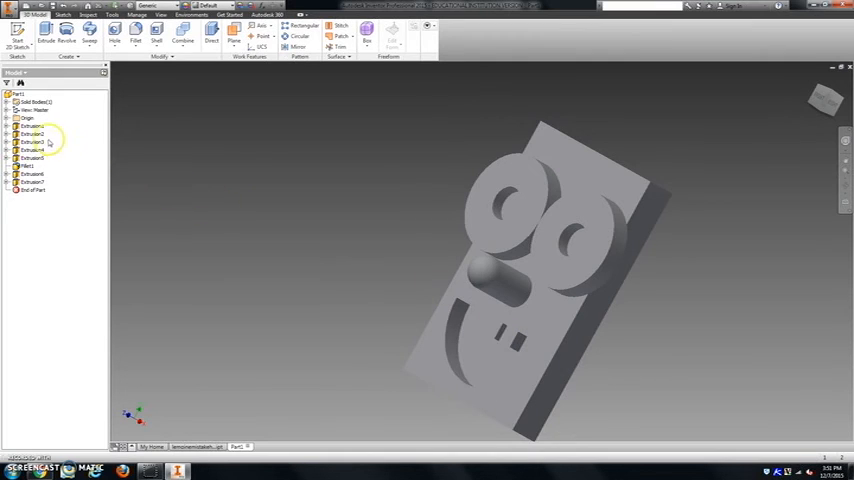
# - Set feature appearances through Properties, giving the mouth extrusion Red
pyautogui.rightClick(33, 133)
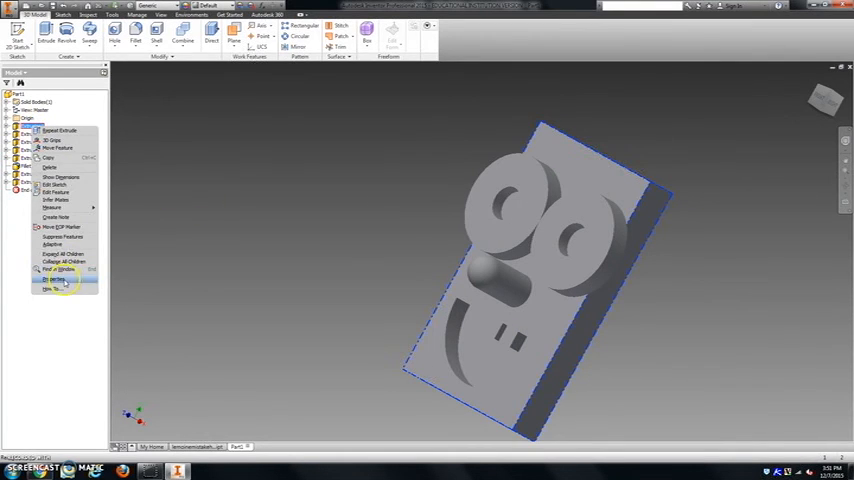
pyautogui.click(52, 281)
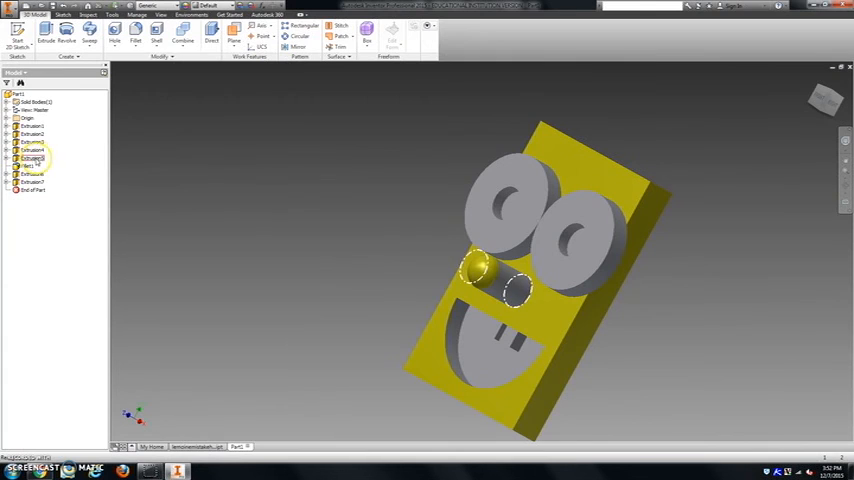
pyautogui.rightClick(33, 158)
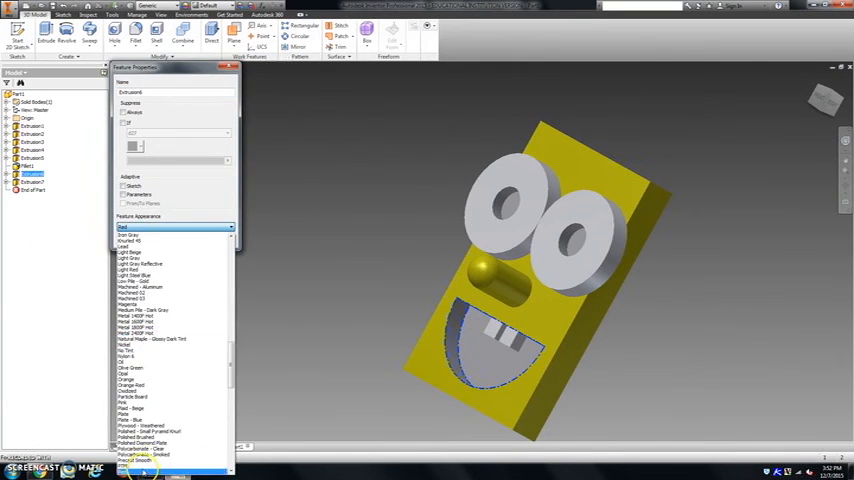
pyautogui.click(160, 356)
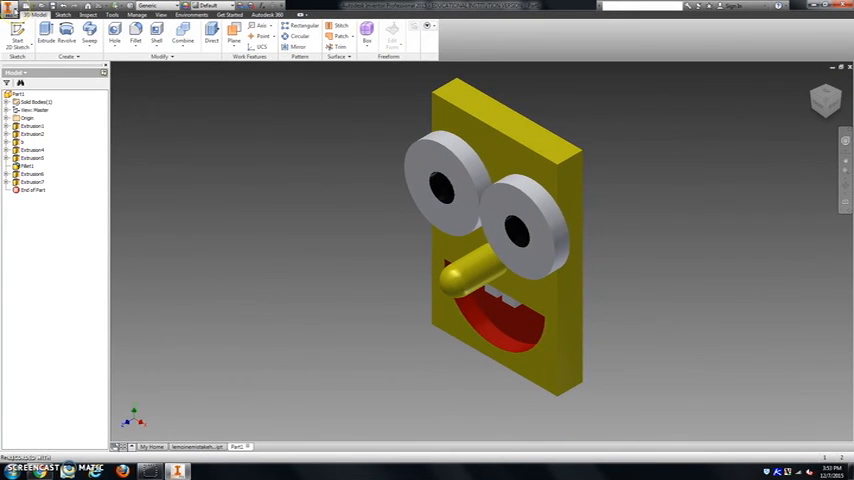
# - Save the Bob part as a named .ipt file on the Desktop
pyautogui.click(10, 10)
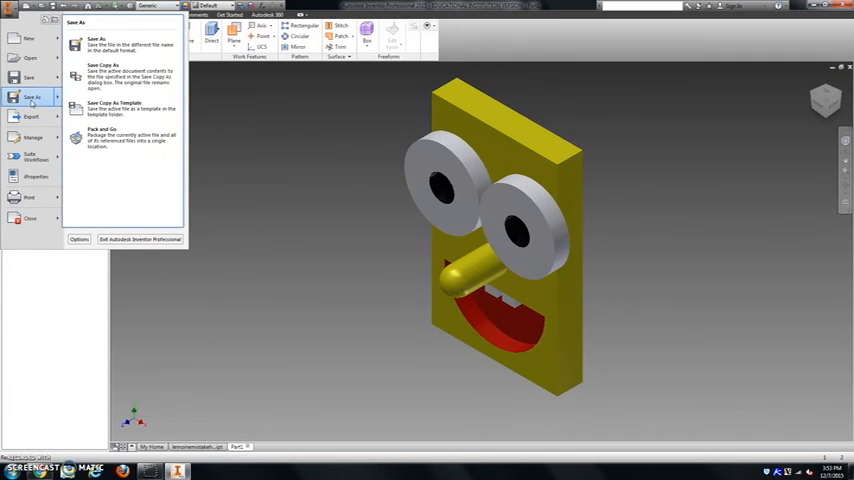
pyautogui.moveTo(110, 47)
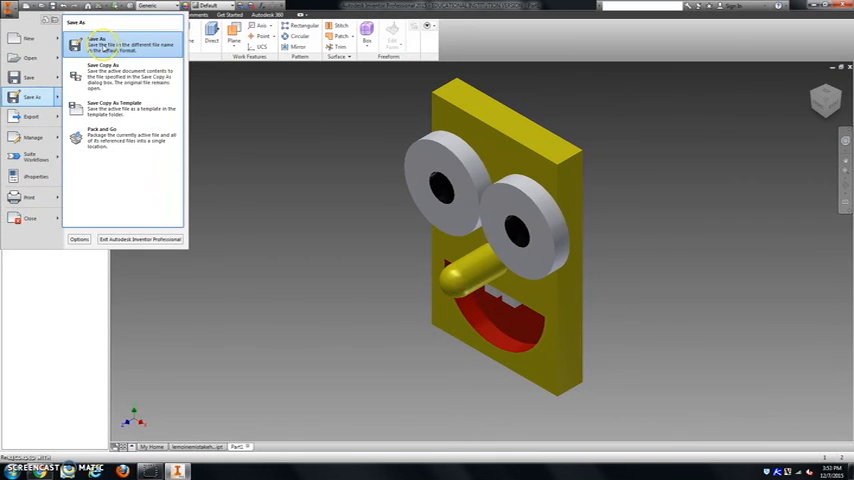
pyautogui.click(95, 42)
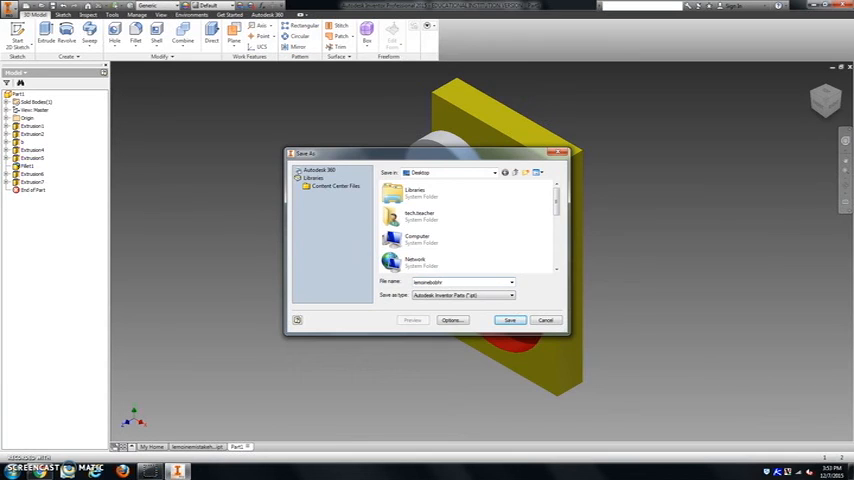
pyautogui.click(508, 320)
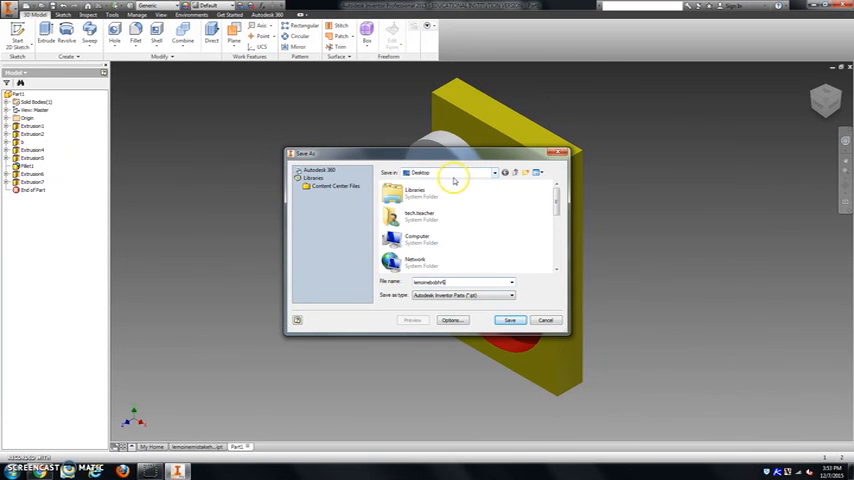
pyautogui.click(509, 320)
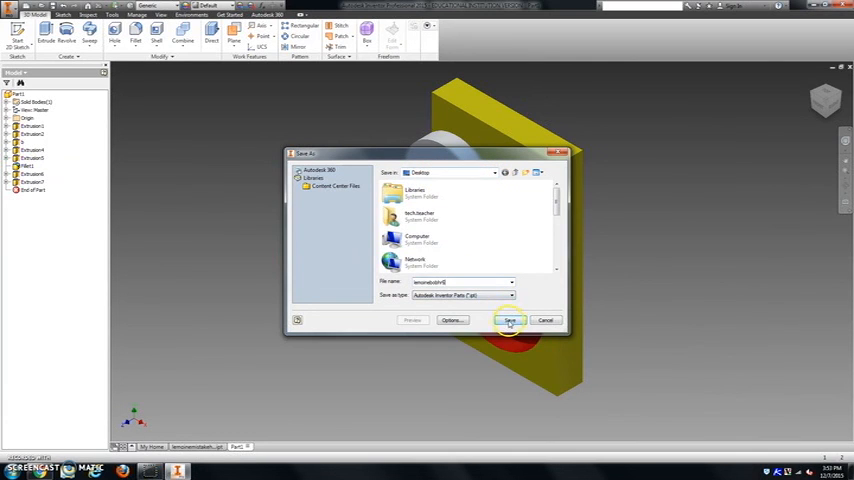
pyautogui.click(508, 320)
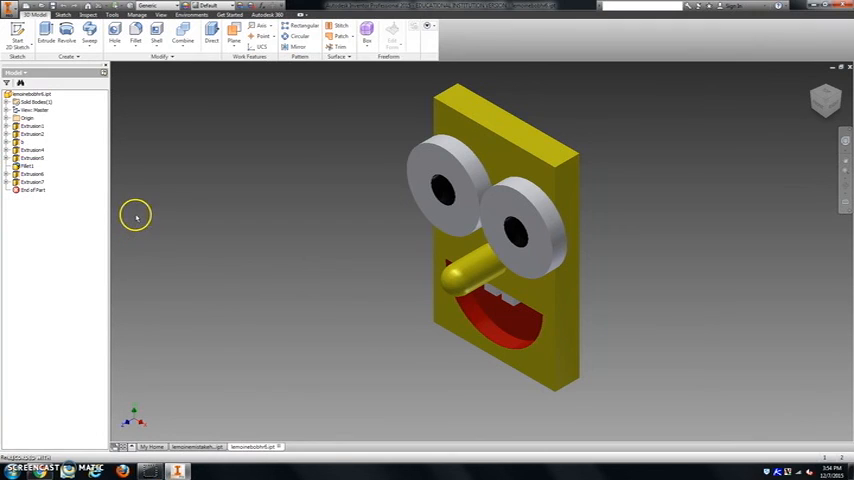
pyautogui.moveTo(175, 140)
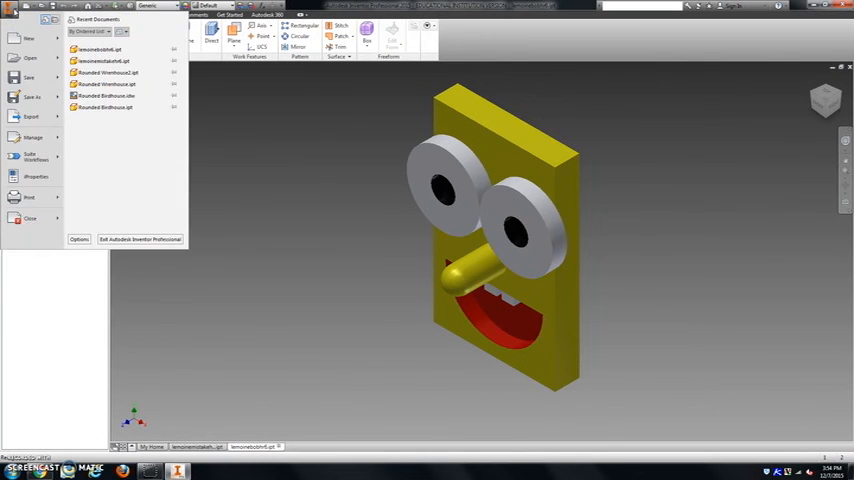
pyautogui.moveTo(30, 97)
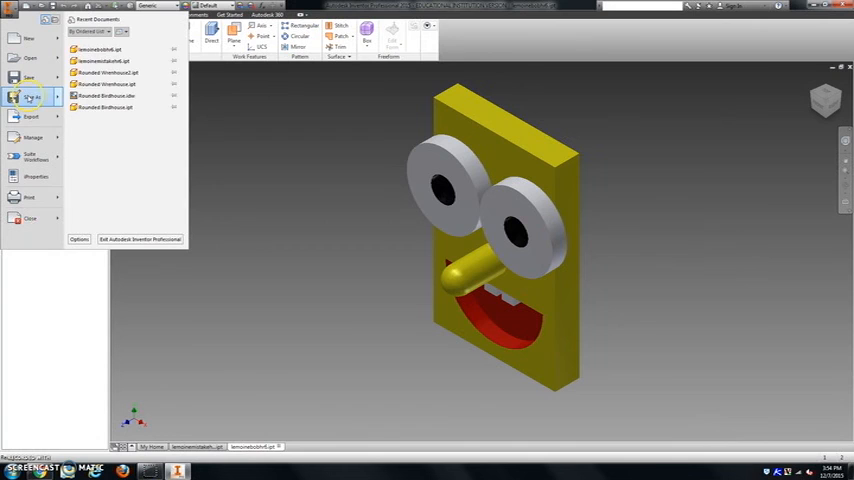
# - Save a copy of the part as a JPEG image
pyautogui.click(30, 97)
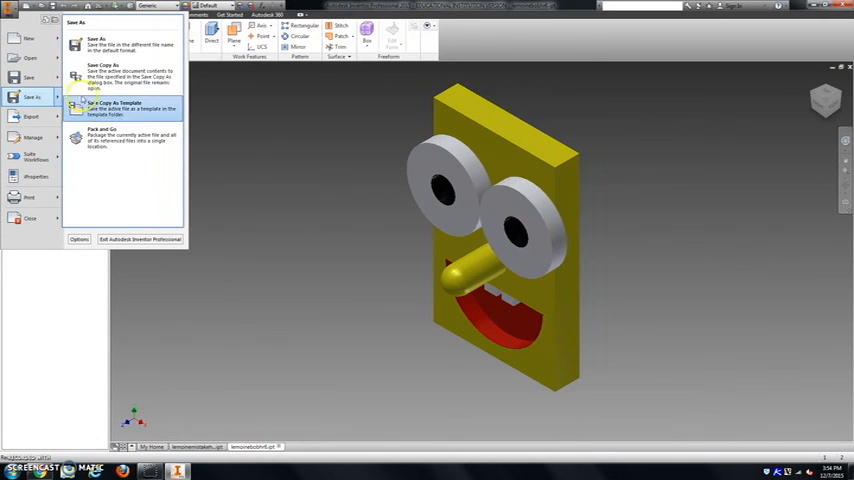
pyautogui.moveTo(120, 80)
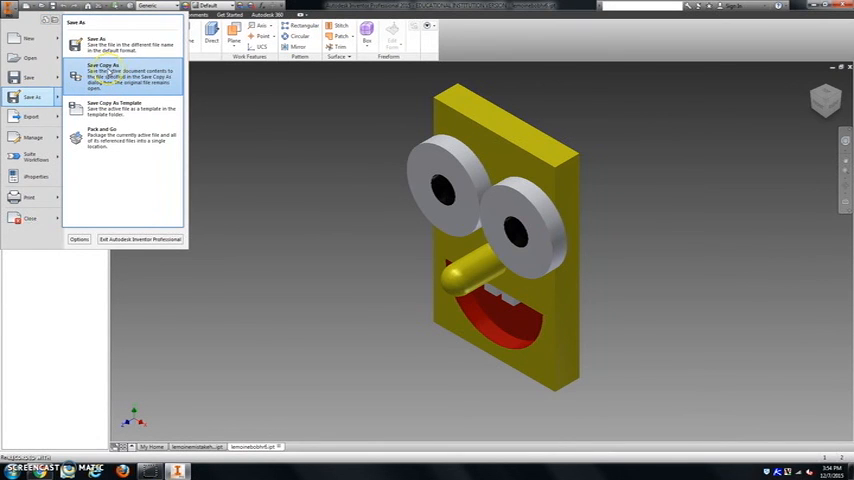
pyautogui.click(120, 78)
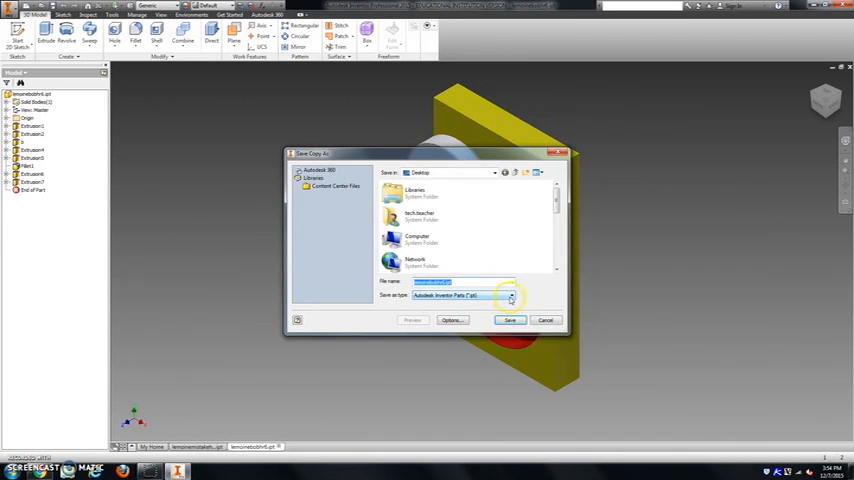
pyautogui.click(510, 295)
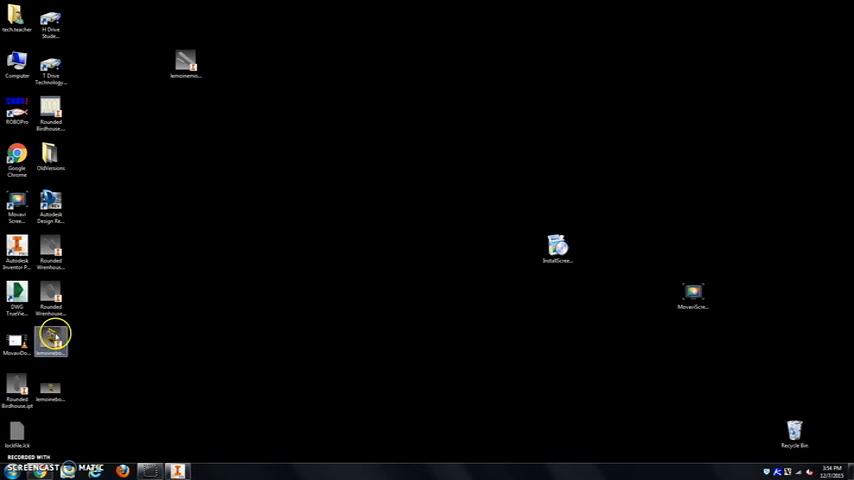
# - Move the new JPEG icon on the desktop and open it in Photo Viewer
pyautogui.moveTo(52, 335); pyautogui.dragTo(422, 160)
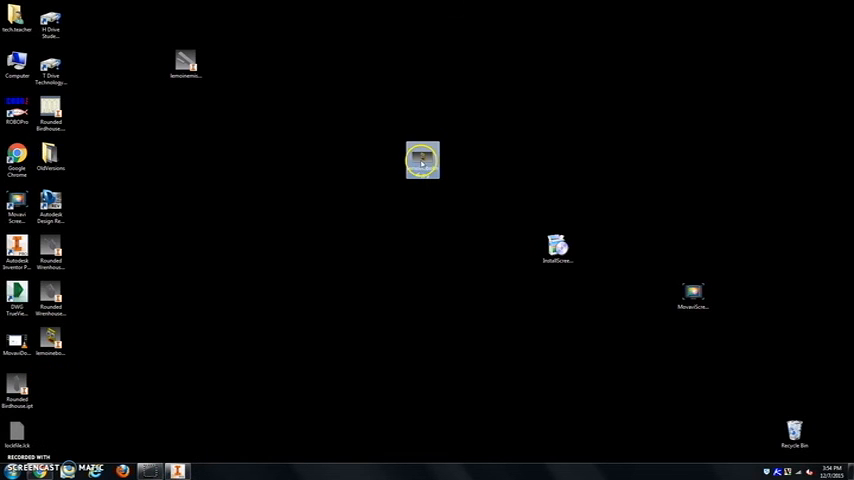
pyautogui.doubleClick(422, 160)
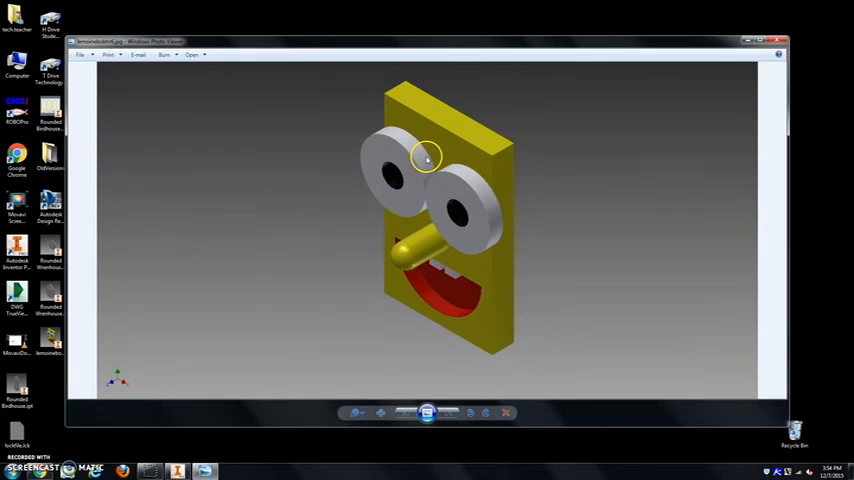